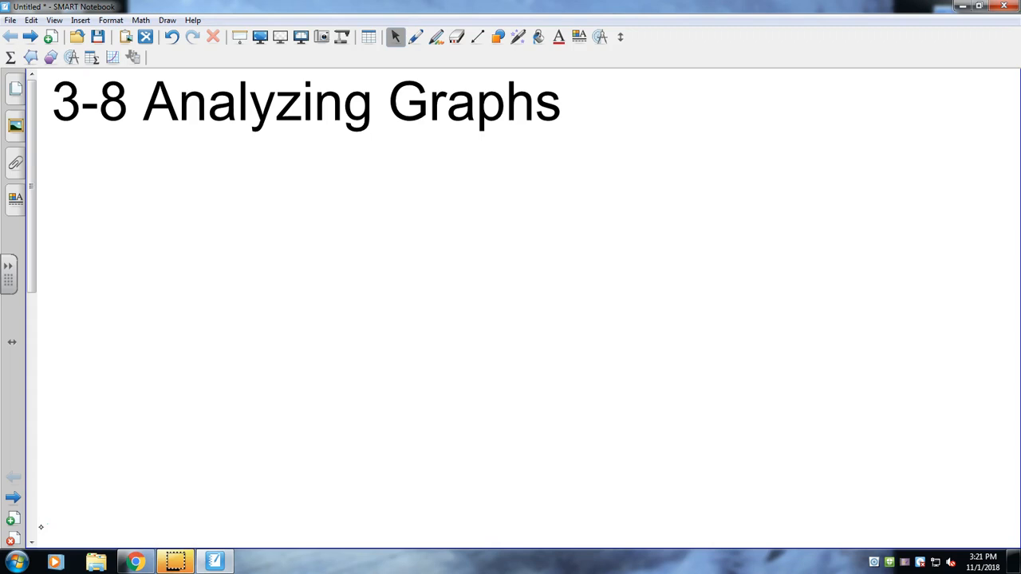
Draw a vertical axis and a horizontal axis meeting at a shared corner using the Lines tool
left_click(479, 37)
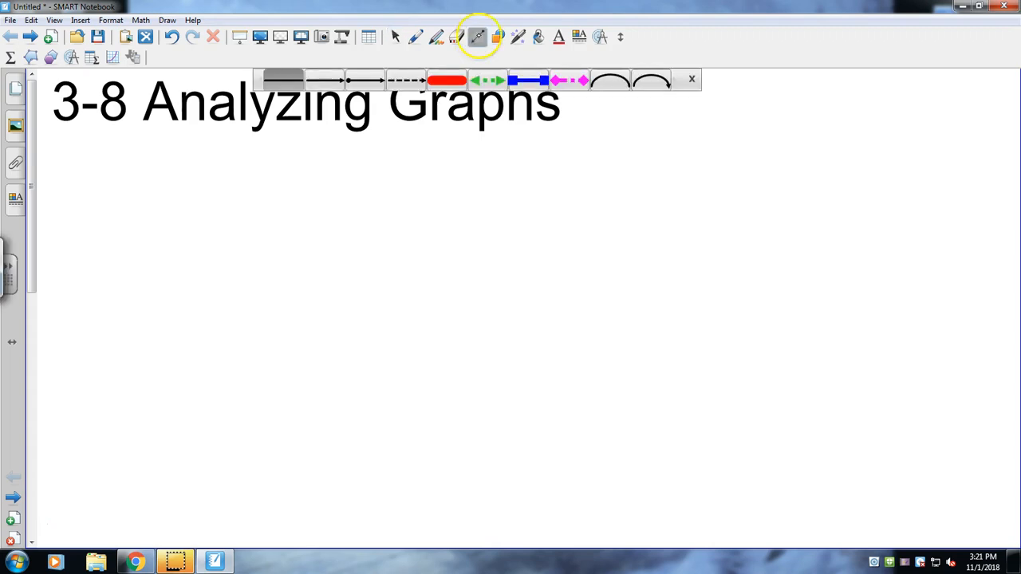
left_click_drag(226, 189, 226, 323)
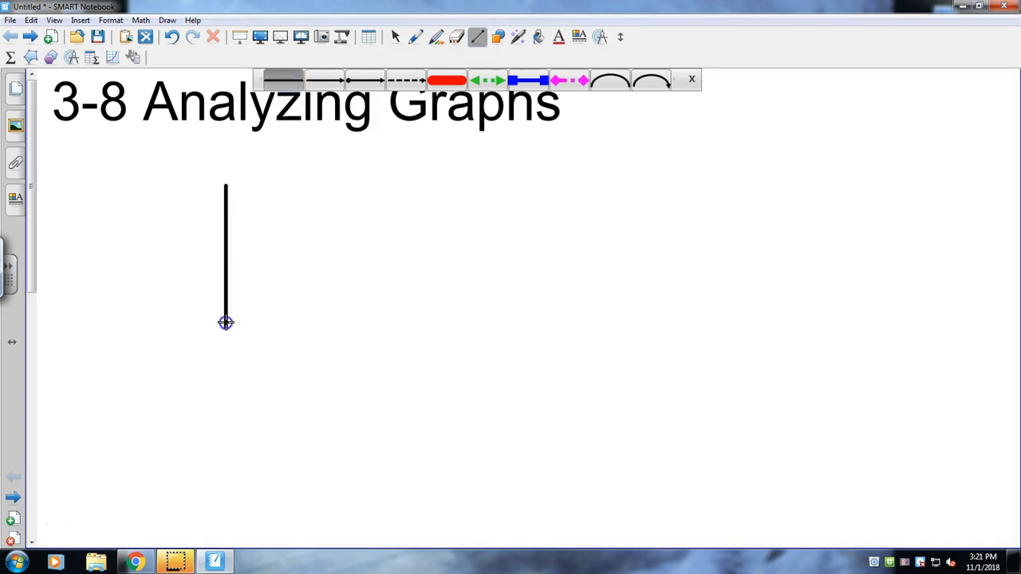
left_click_drag(225, 322, 230, 472)
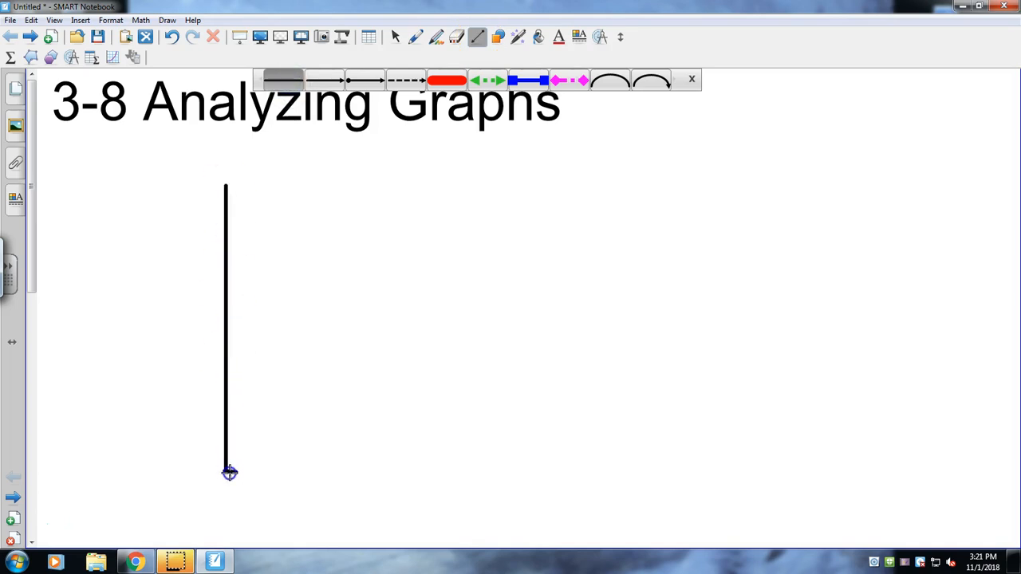
left_click_drag(230, 471, 573, 479)
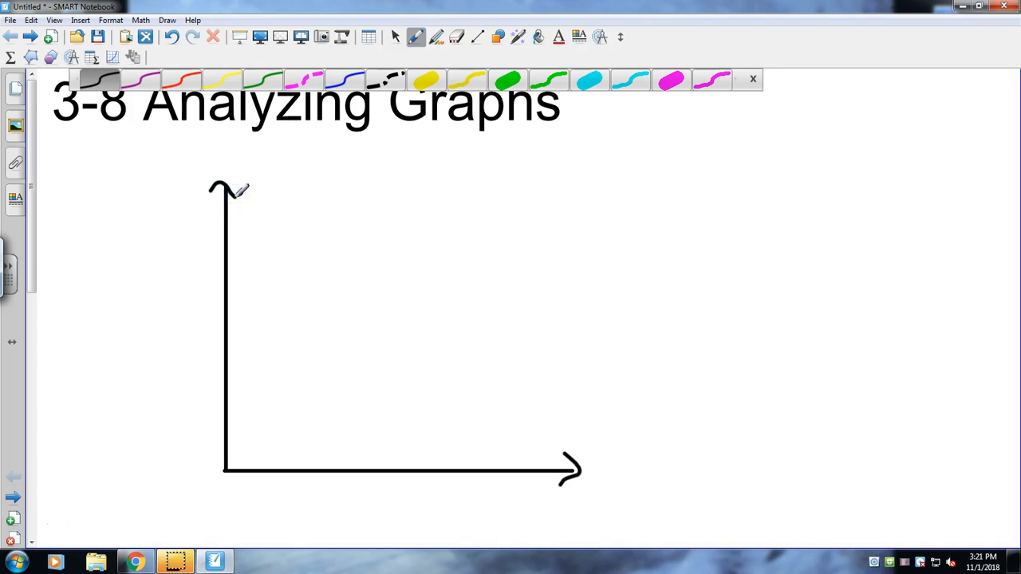
Handwrite 'Time' under the horizontal axis and 'Run Distance' beside the vertical axis in black pen
left_click(752, 78)
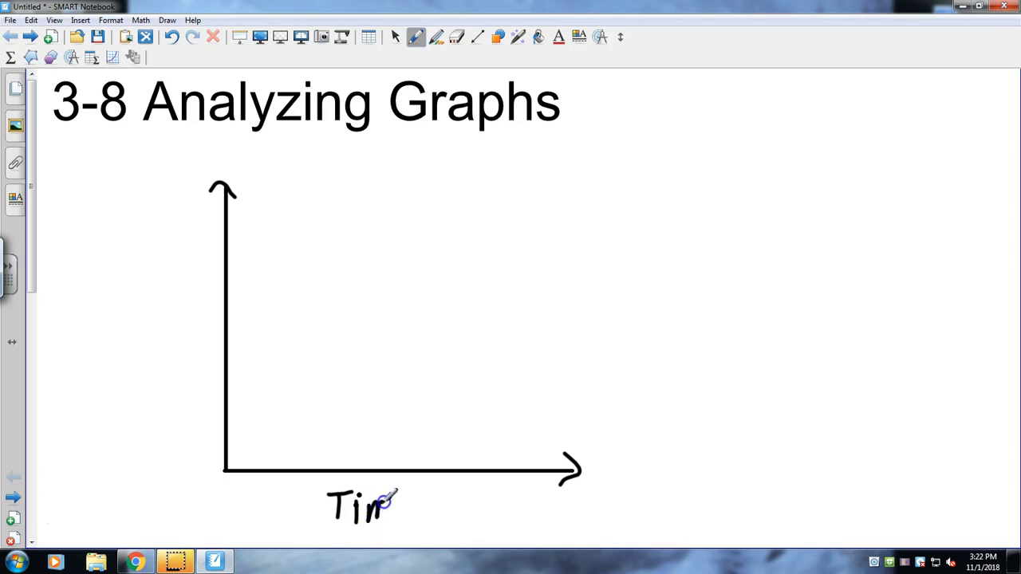
left_click_drag(383, 498, 428, 518)
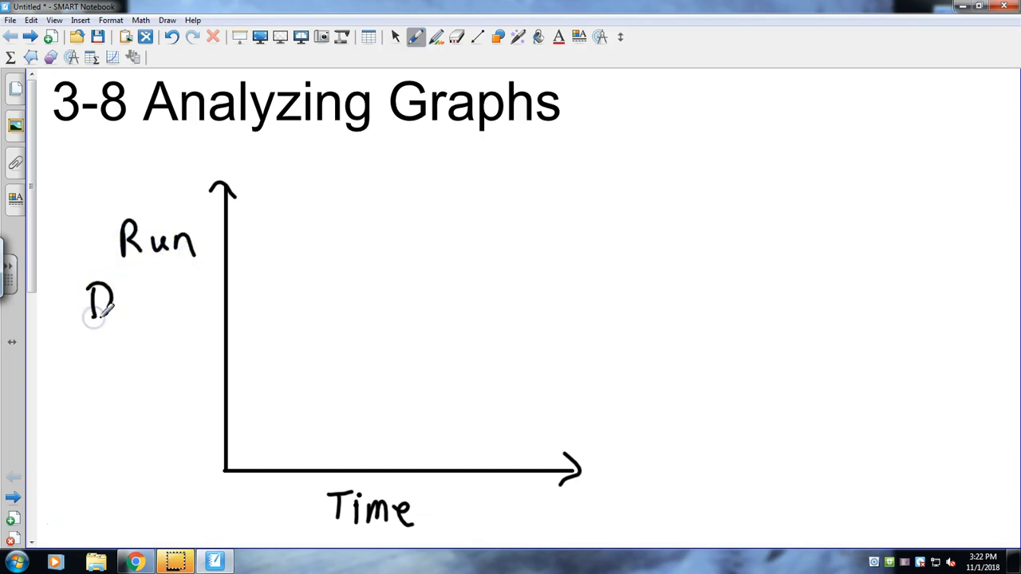
left_click_drag(104, 306, 135, 311)
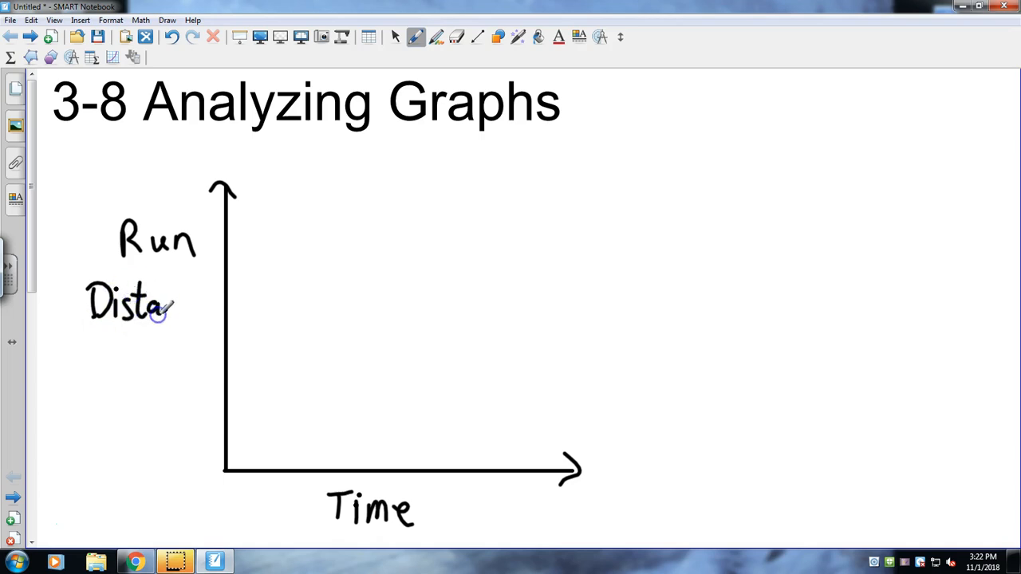
left_click_drag(172, 311, 221, 307)
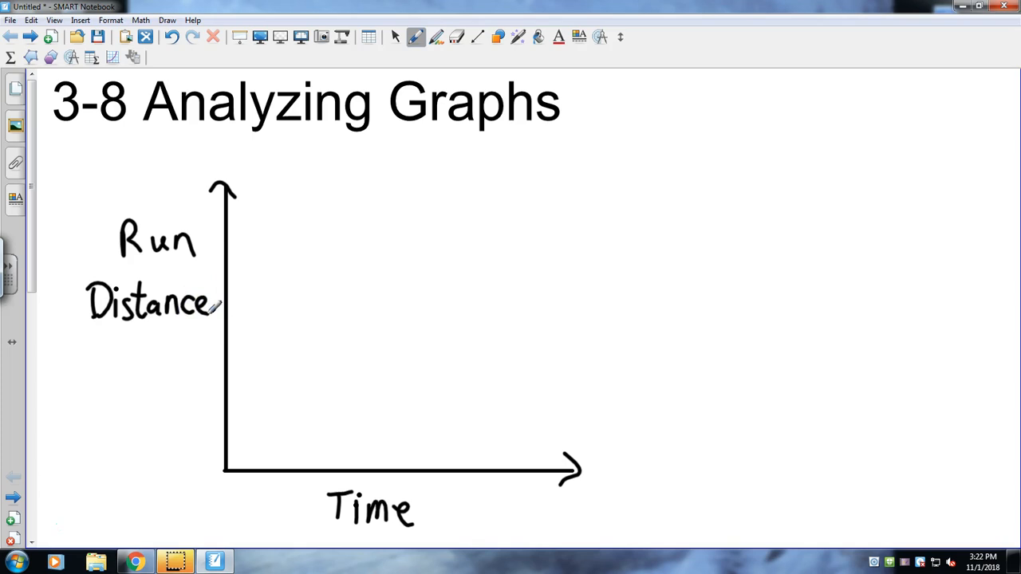
Draw a plain straight line rising from the origin to the upper right of the graph
left_click(477, 37)
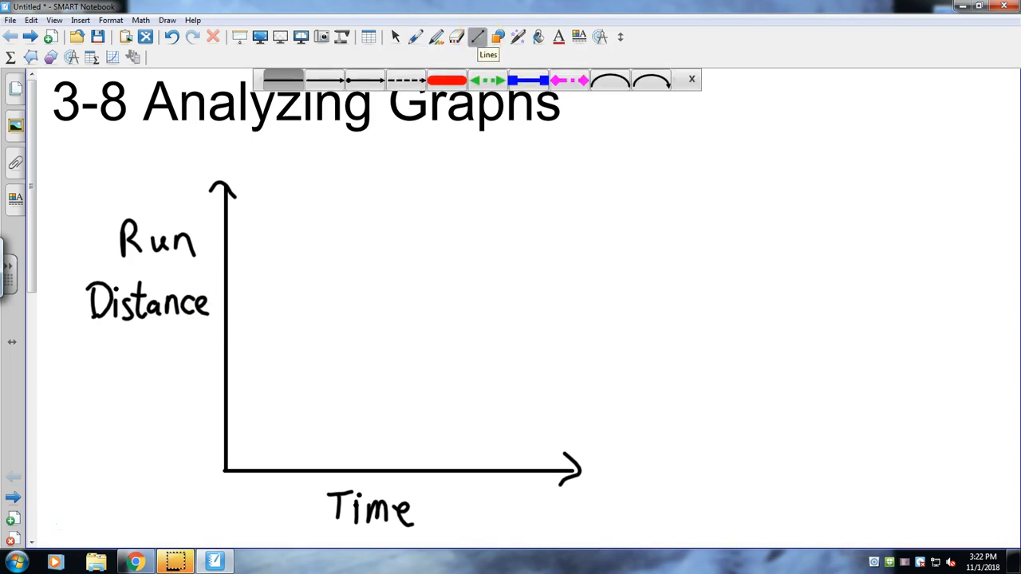
left_click(325, 80)
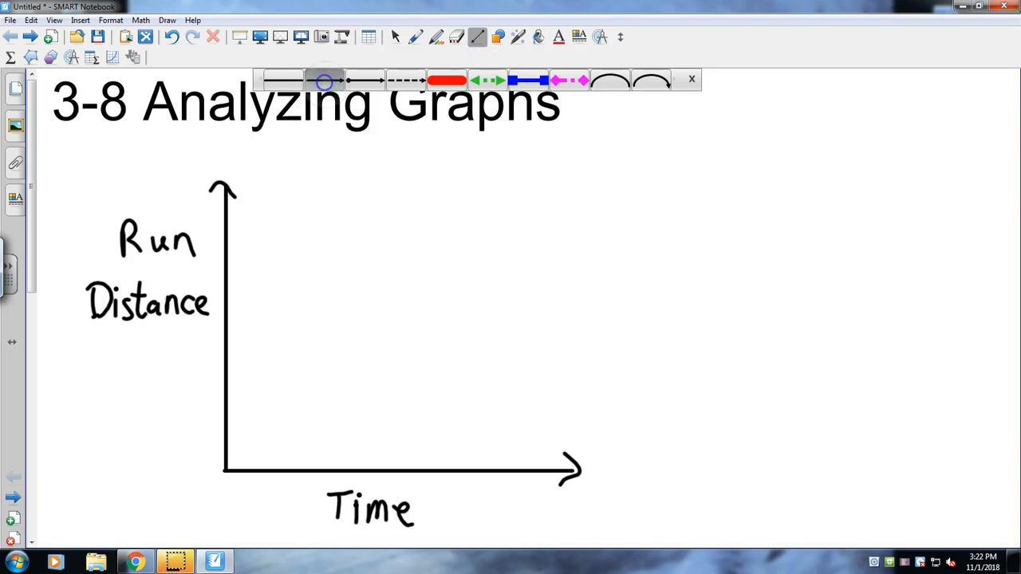
left_click_drag(227, 469, 277, 425)
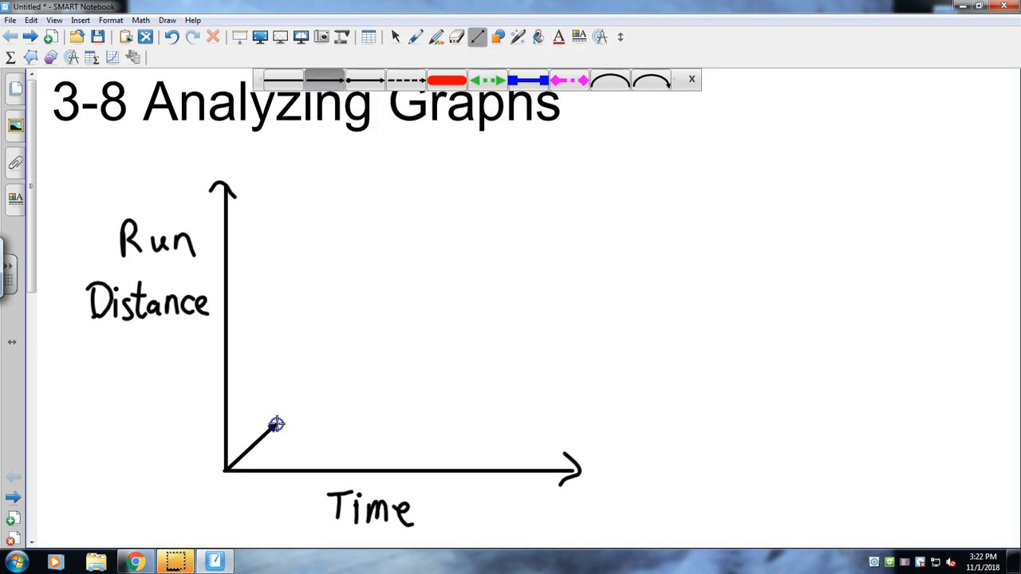
left_click_drag(278, 424, 546, 159)
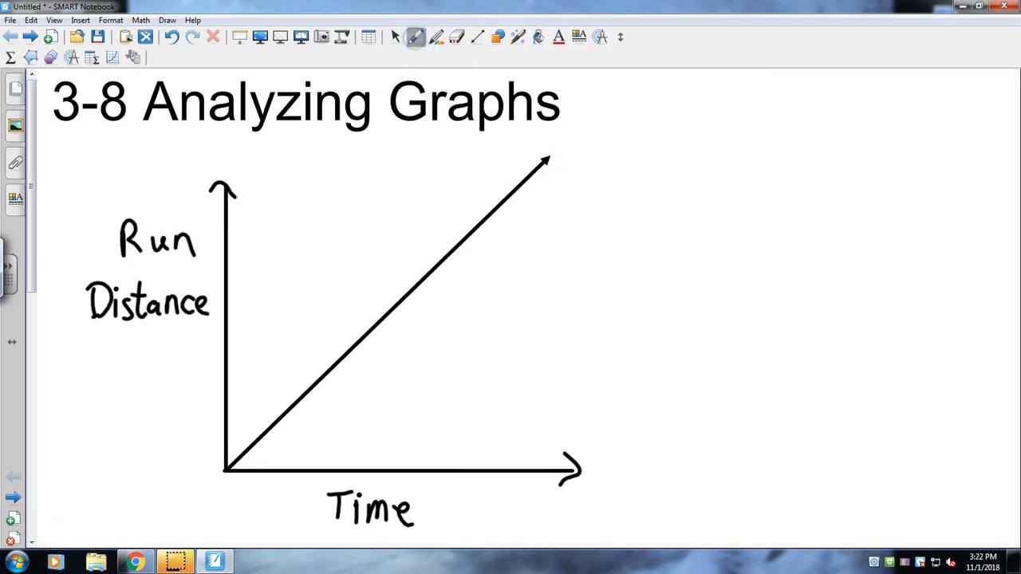
mouse_move(415, 39)
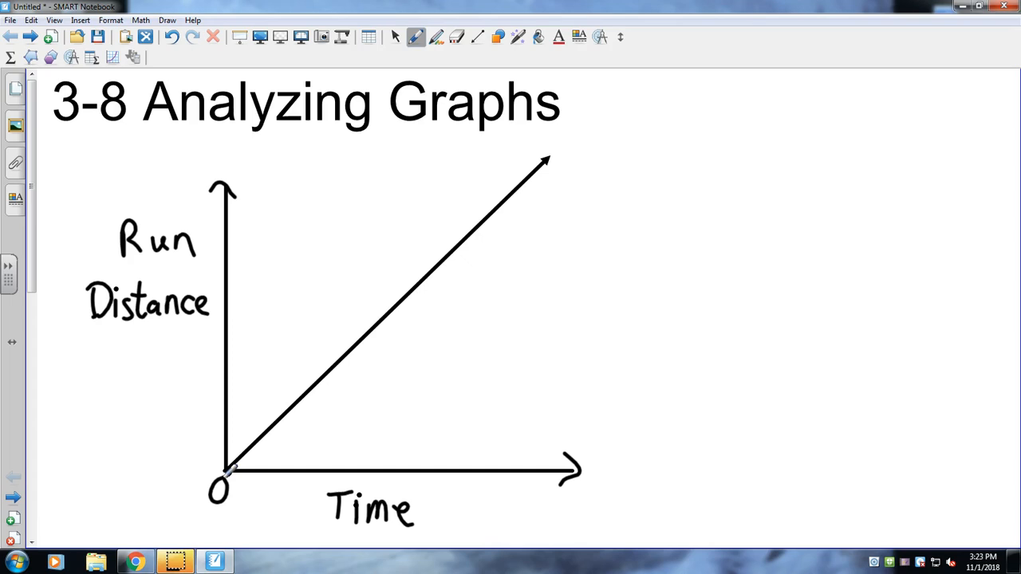
Handwrite 'Increase Time' and 'Increase Distance' to the right of the graph
left_click_drag(623, 160, 646, 131)
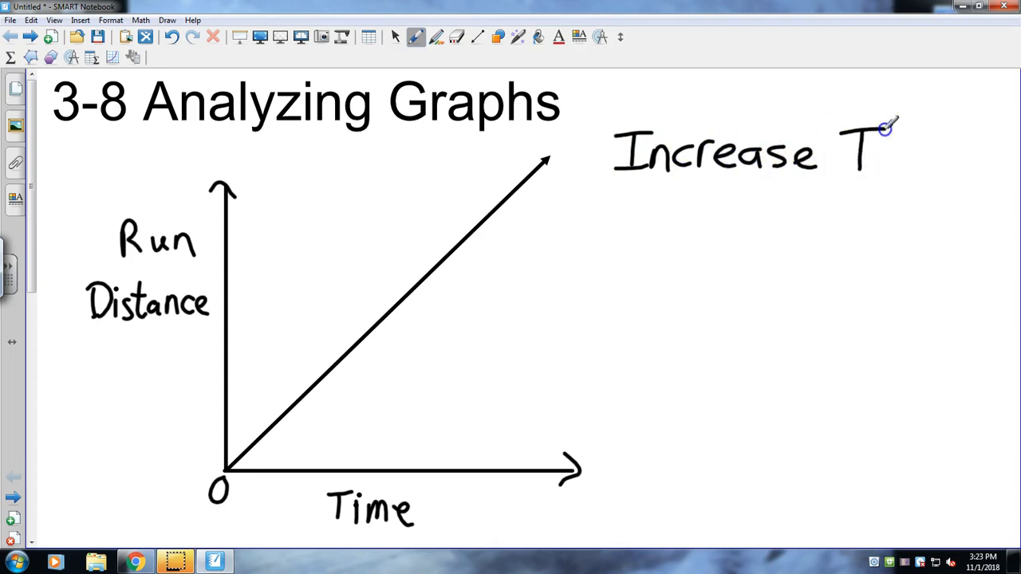
left_click_drag(874, 143, 925, 168)
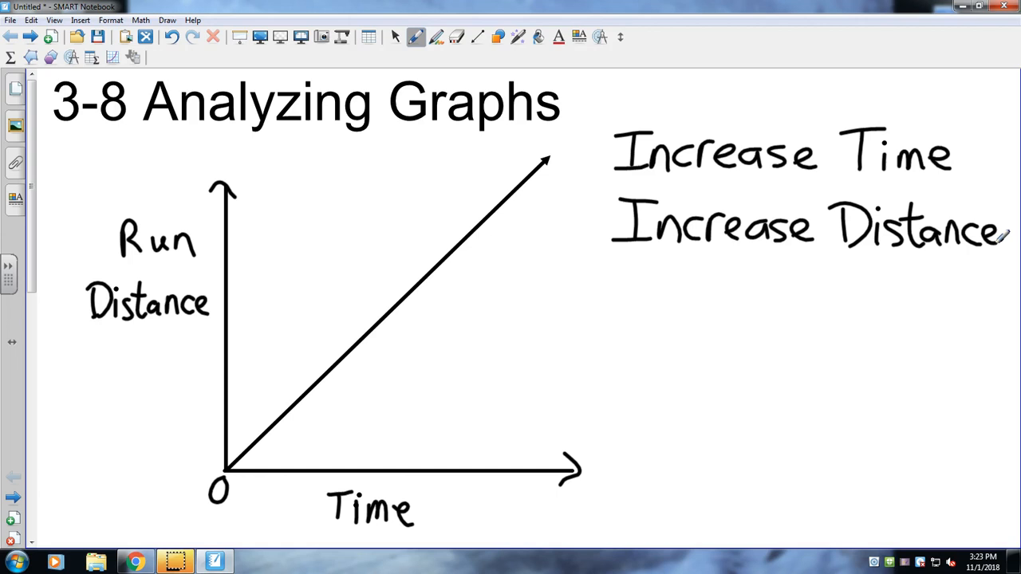
On a new blank page, draw a vertical axis and a long horizontal axis for the second graph
left_click(33, 37)
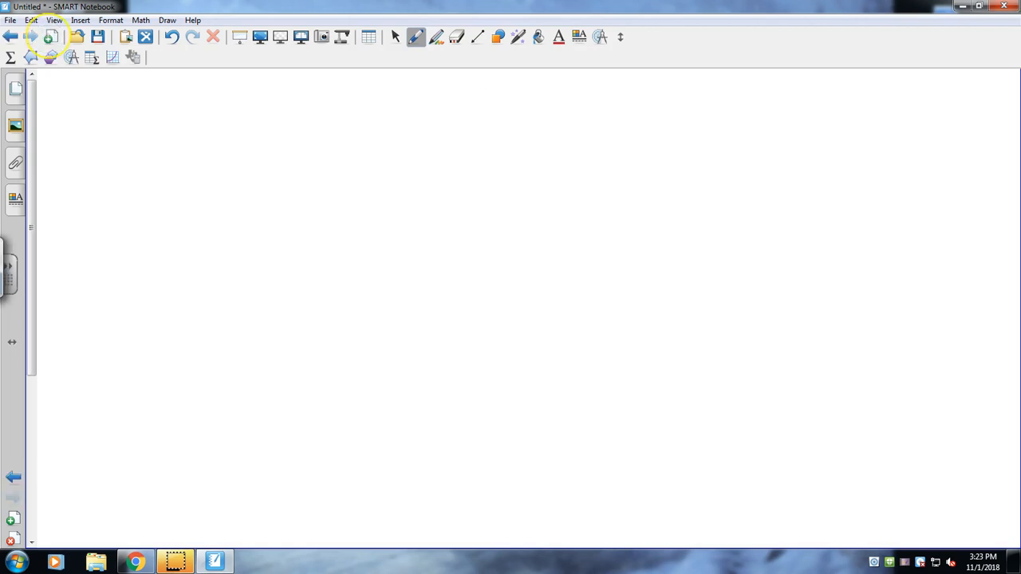
left_click(478, 37)
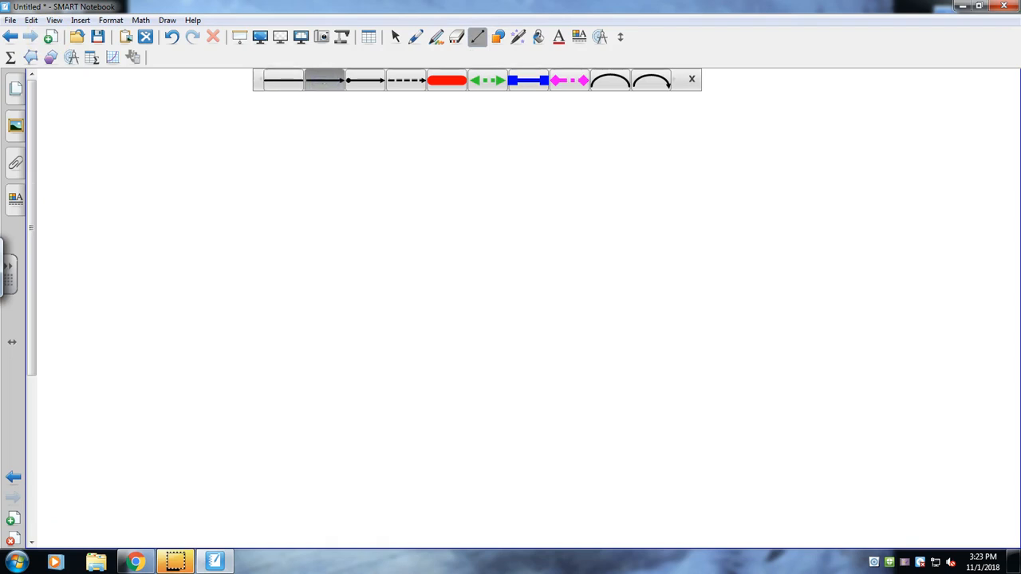
left_click_drag(217, 157, 222, 443)
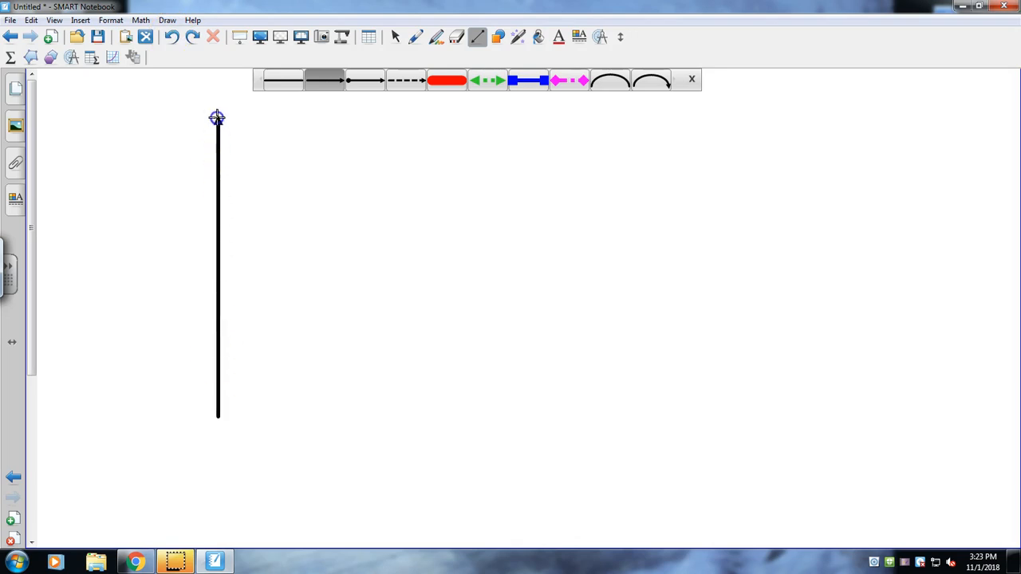
left_click_drag(217, 414, 389, 415)
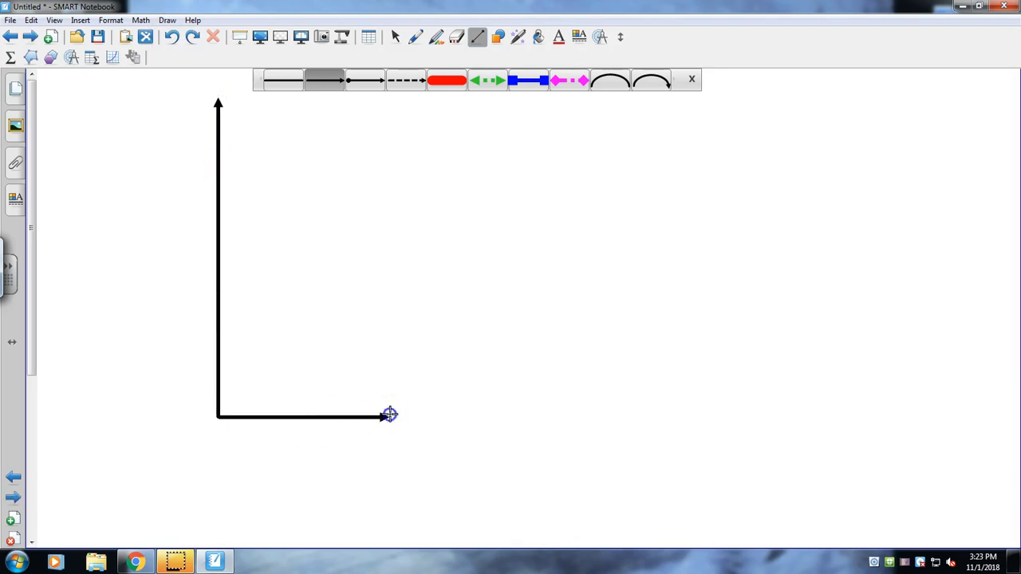
left_click_drag(389, 415, 652, 411)
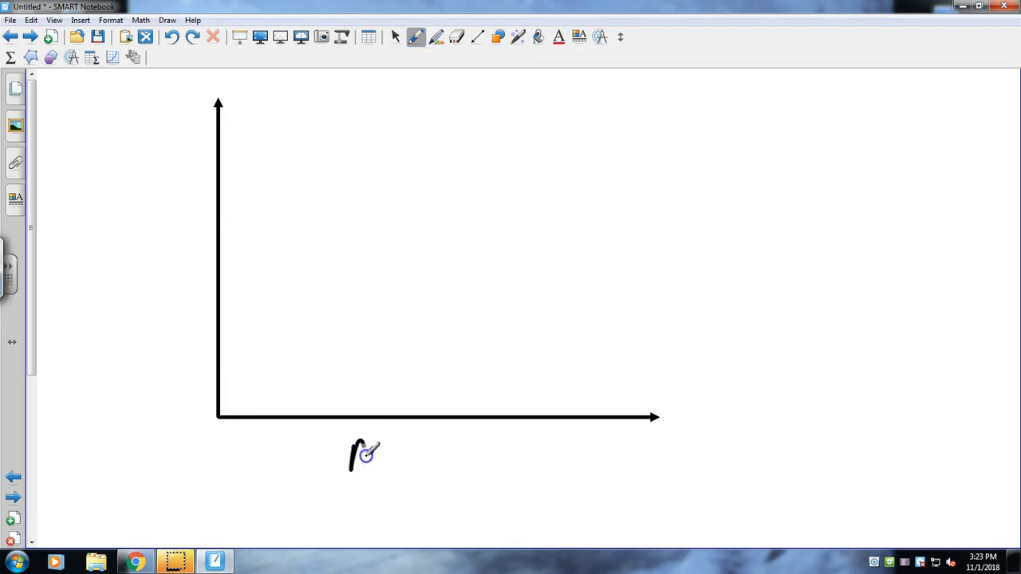
Handwrite 'Months' under the horizontal axis
left_click_drag(351, 454, 434, 470)
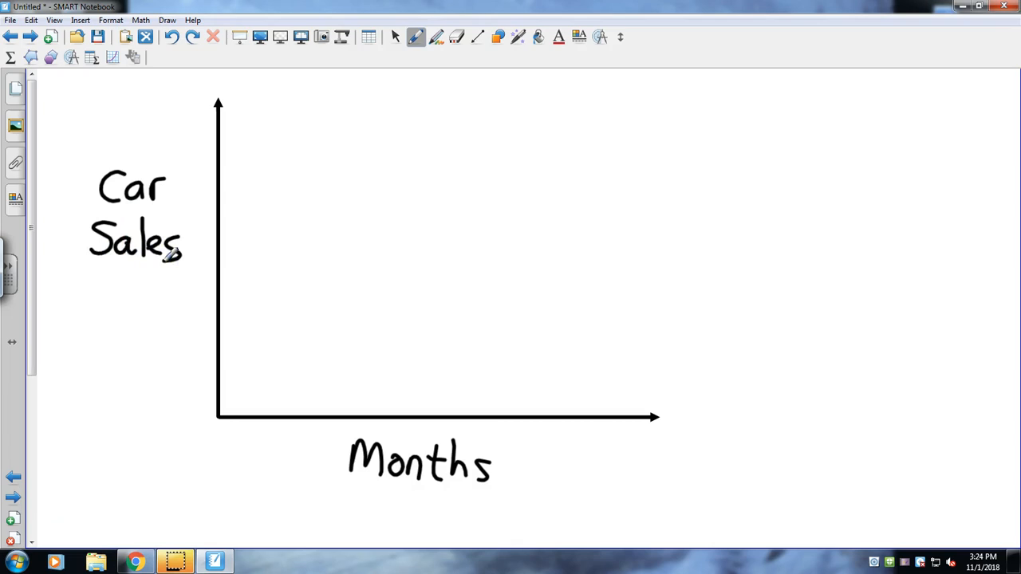
Draw the car sales line as plain segments: rise, level, steep rise to peak, drop, final level stretch
left_click(477, 37)
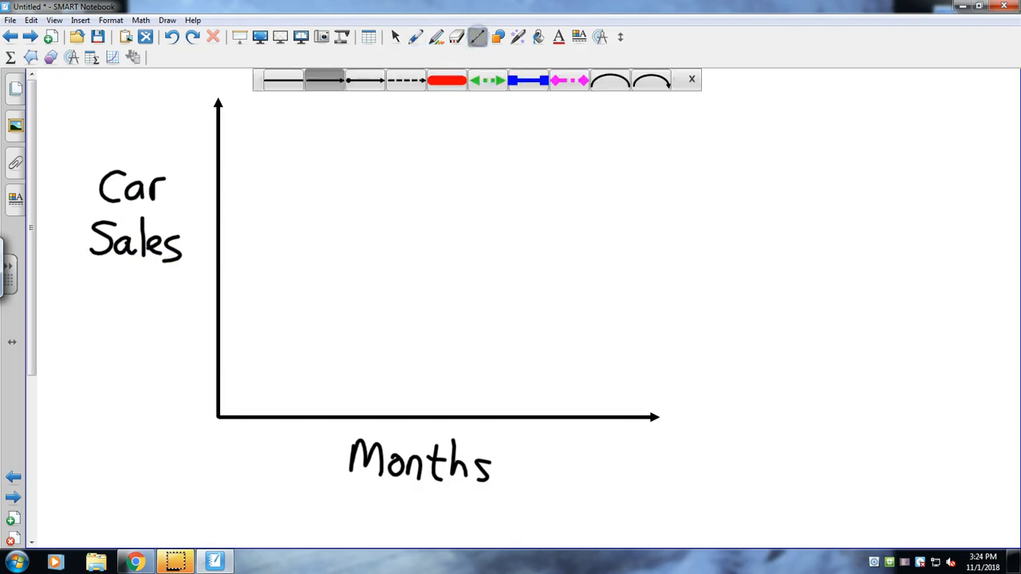
left_click(279, 80)
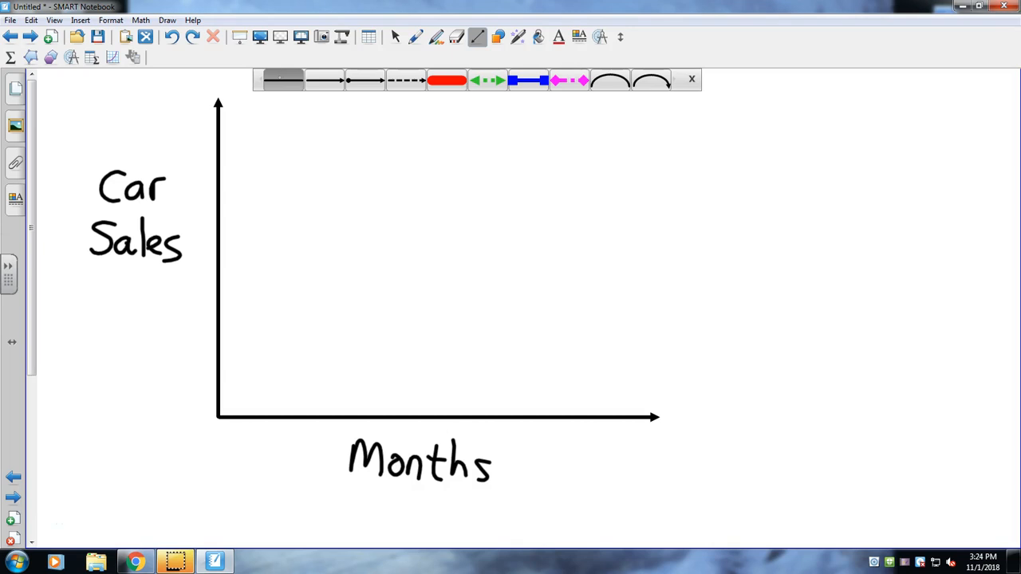
left_click_drag(220, 415, 255, 355)
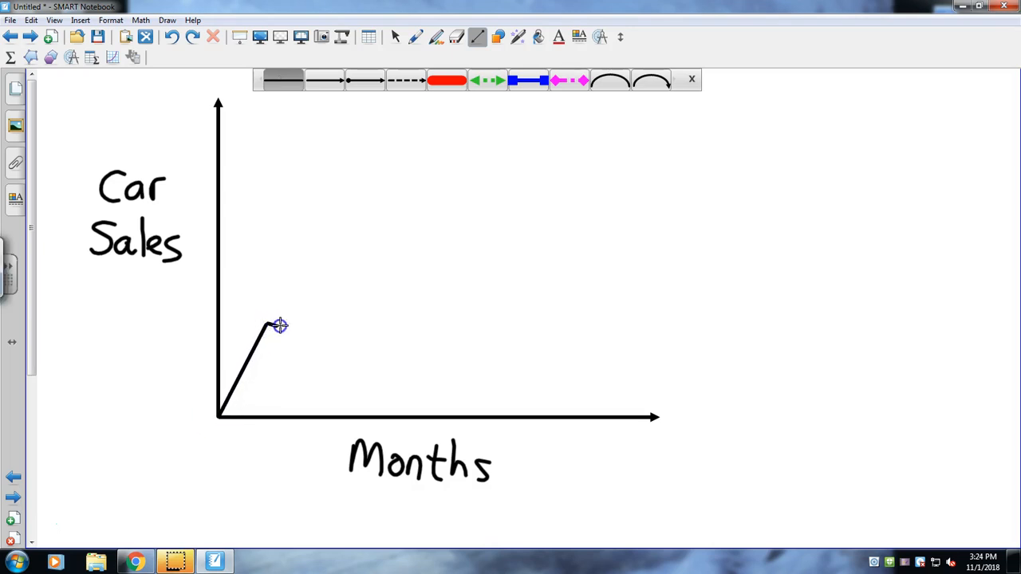
left_click_drag(279, 325, 370, 319)
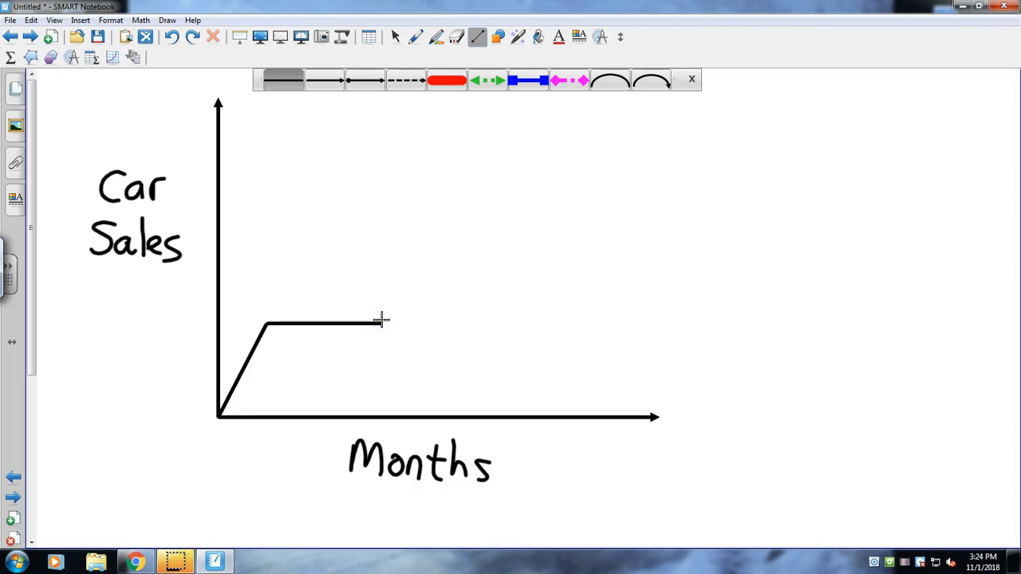
left_click_drag(383, 322, 466, 143)
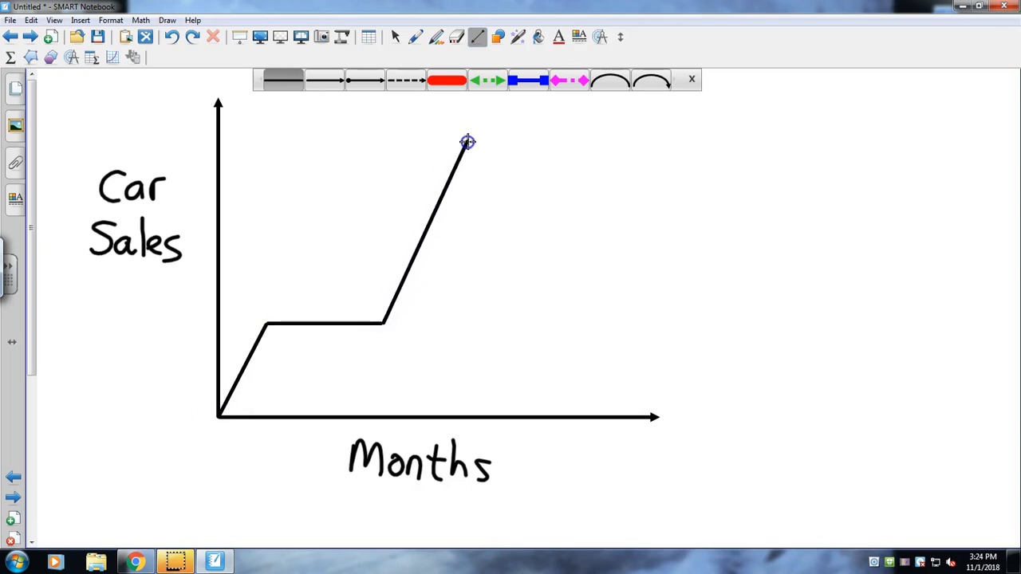
left_click_drag(469, 142, 517, 254)
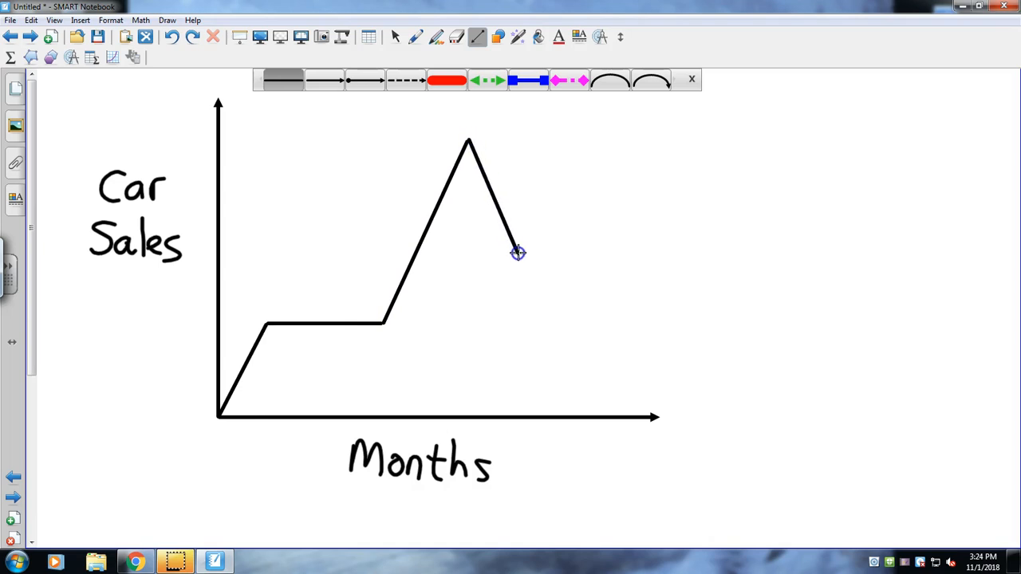
left_click_drag(518, 256, 593, 258)
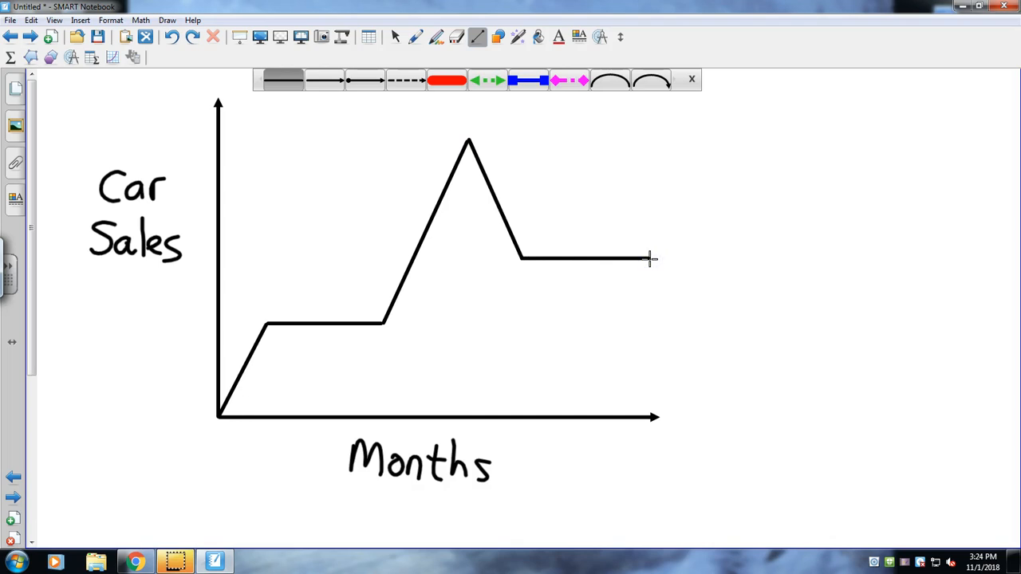
left_click(415, 37)
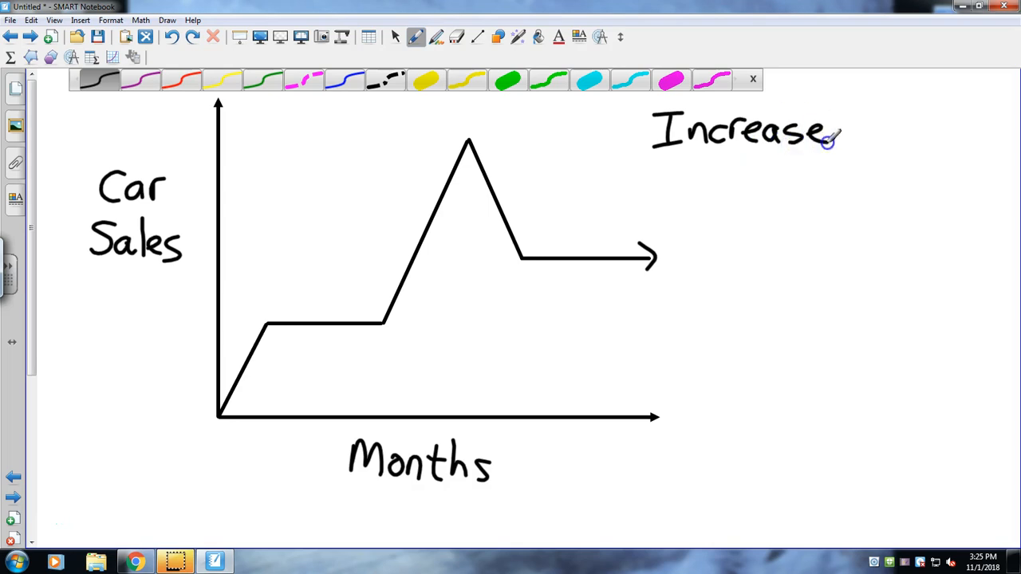
Handwrite 'then level then Increase then decrease' beside the graph and begin the next word
left_click_drag(862, 144, 926, 127)
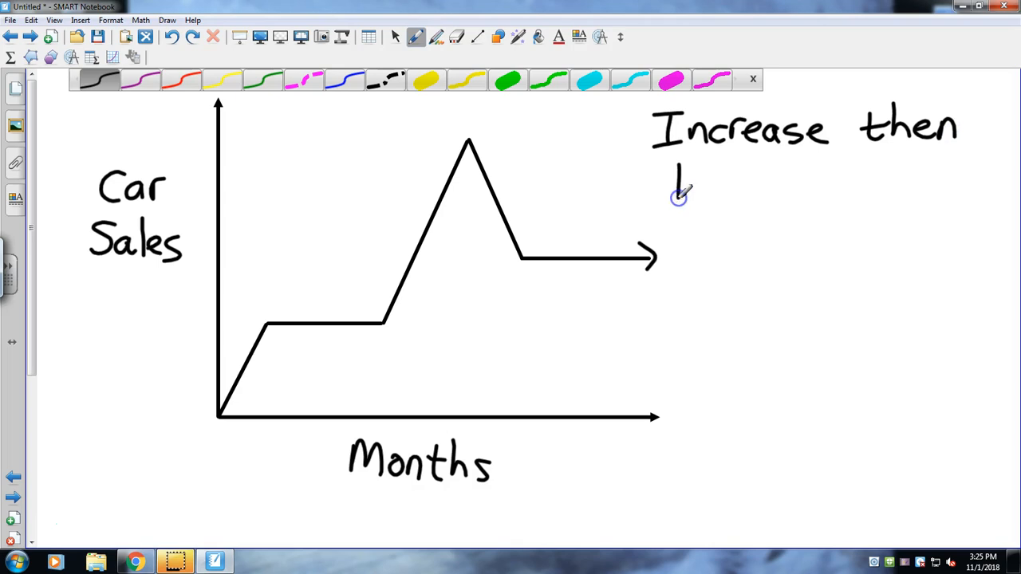
left_click_drag(686, 188, 769, 200)
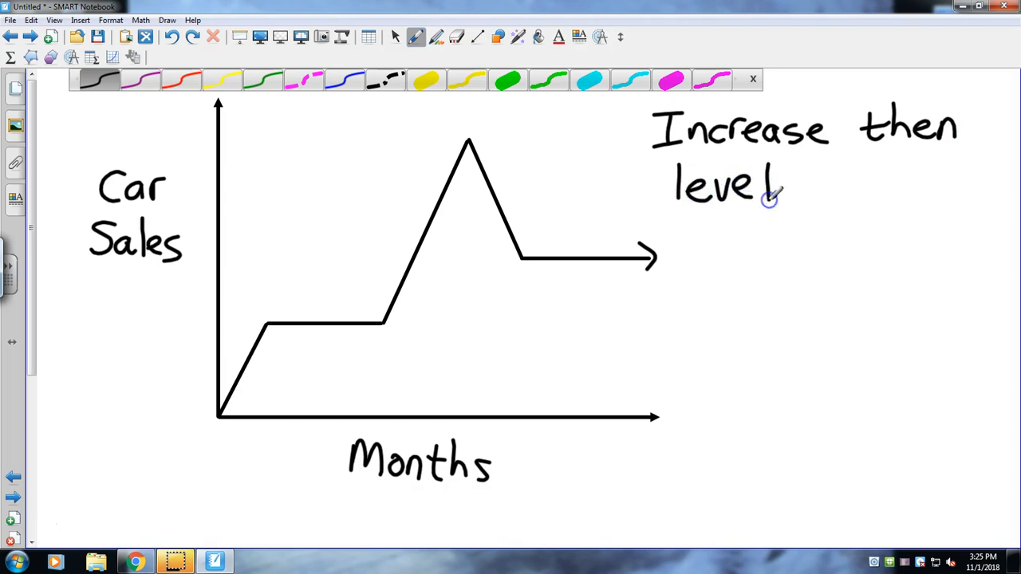
left_click_drag(790, 188, 861, 195)
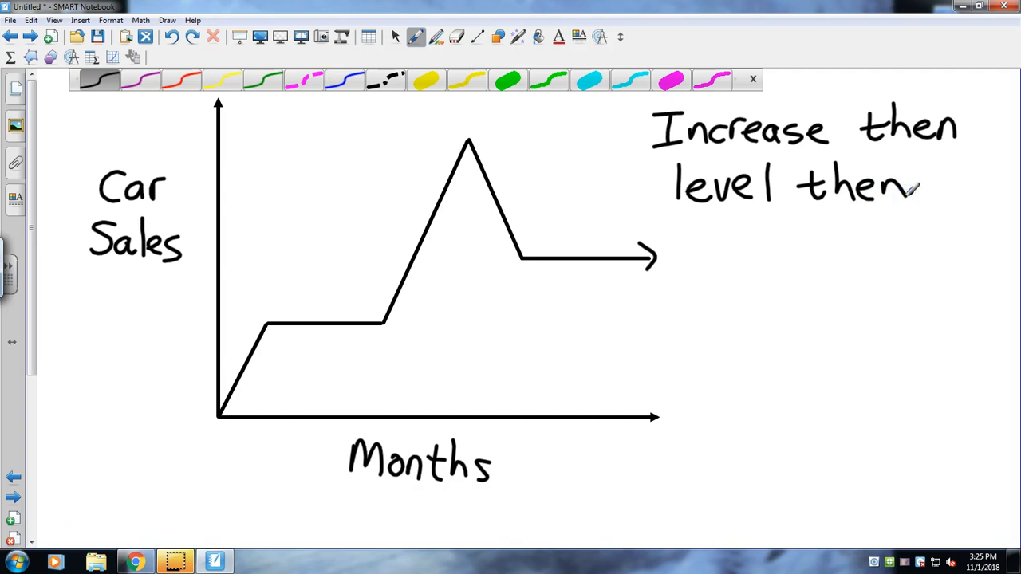
left_click_drag(678, 240, 747, 259)
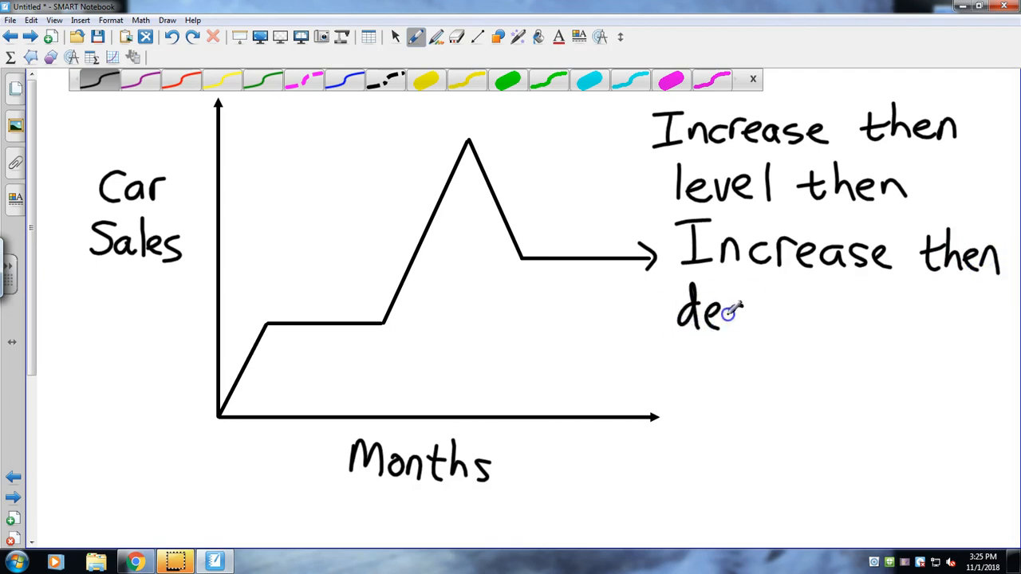
left_click_drag(742, 319, 814, 327)
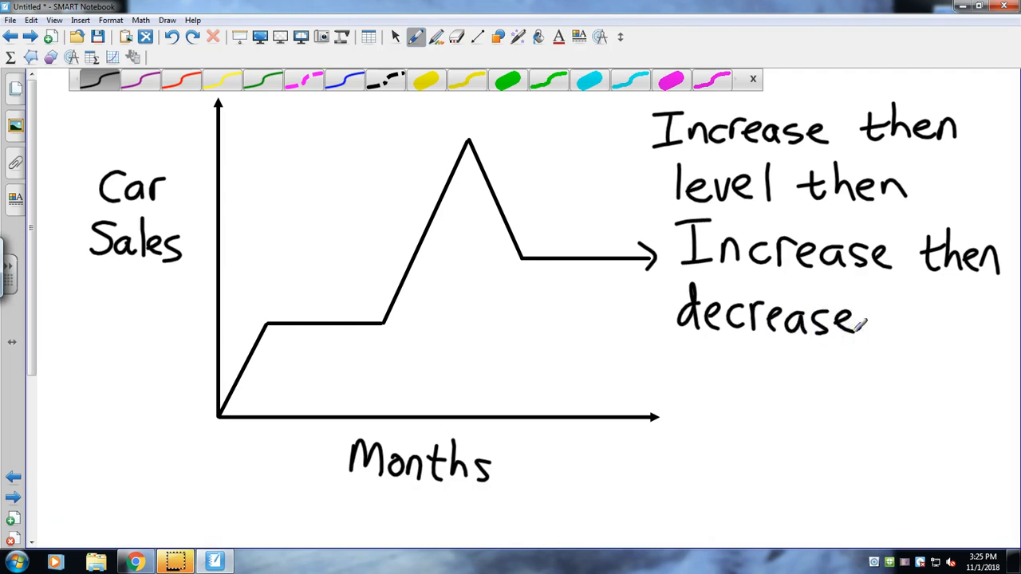
left_click_drag(877, 335, 926, 311)
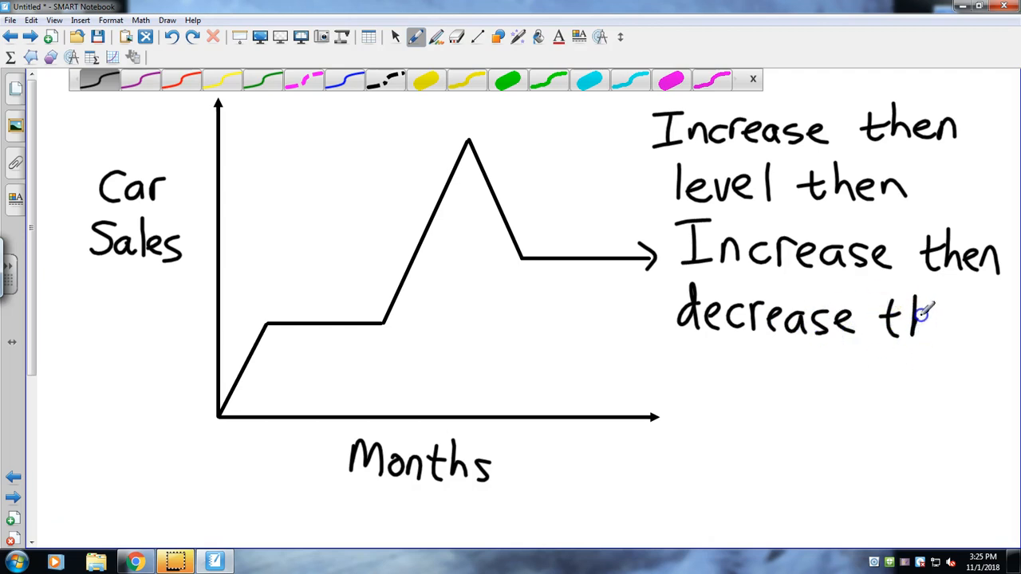